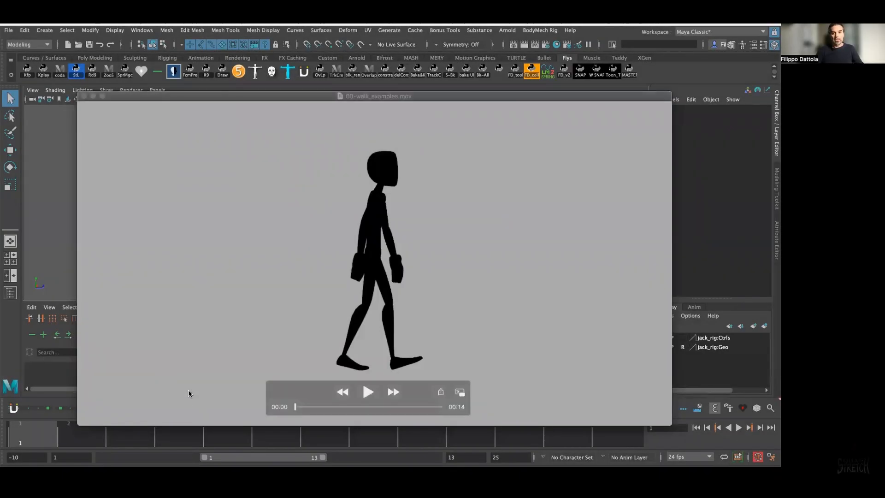
mouse_move(184, 399)
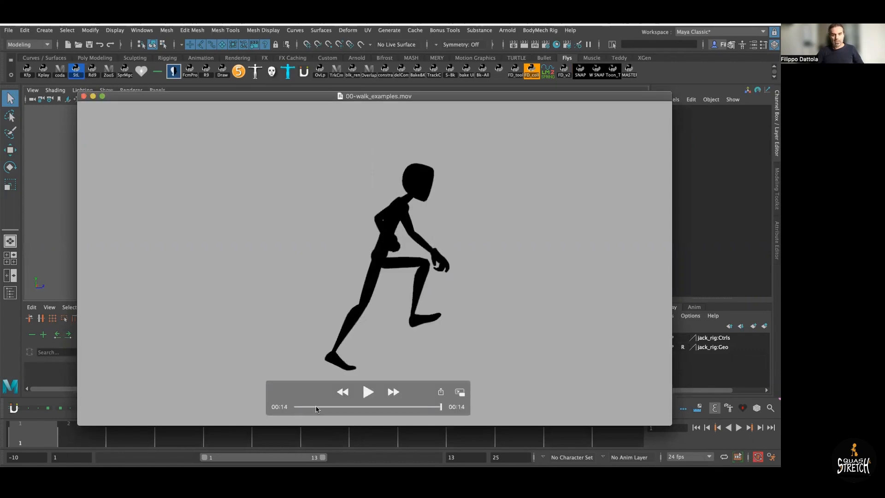
Restart the reference walk movie and scrub it back near its start
click(296, 407)
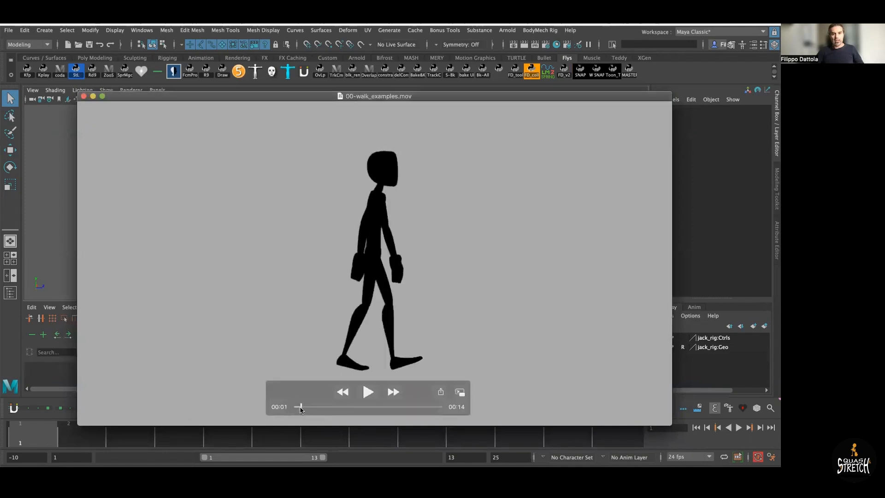
drag(300, 406, 296, 406)
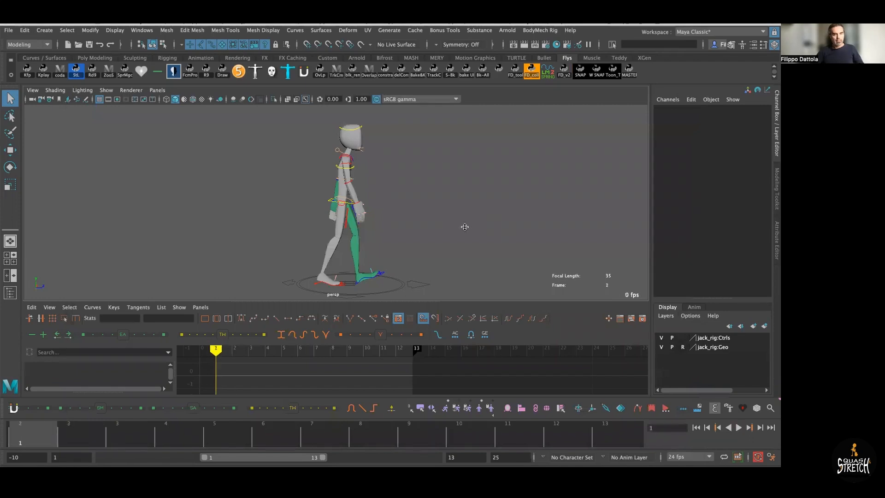
Switch the viewport to a maximised Left side view via the hotbox marking menu
key(space)
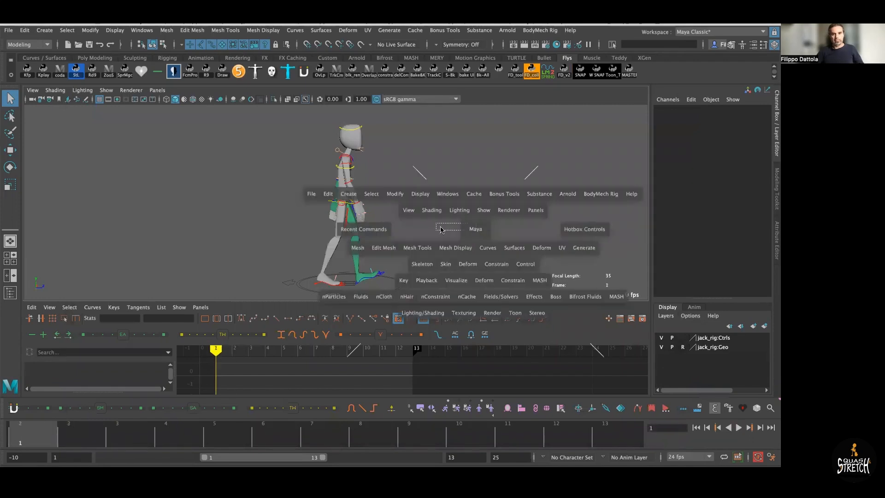
mouse_move(434, 217)
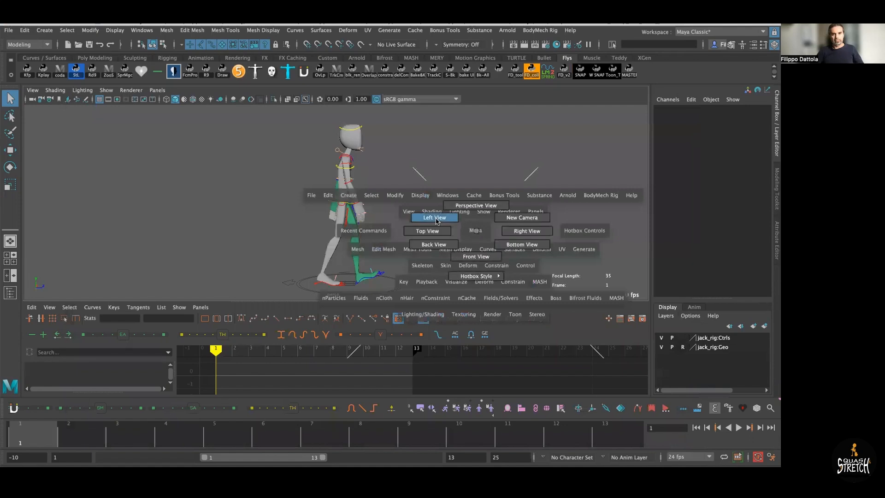
click(433, 217)
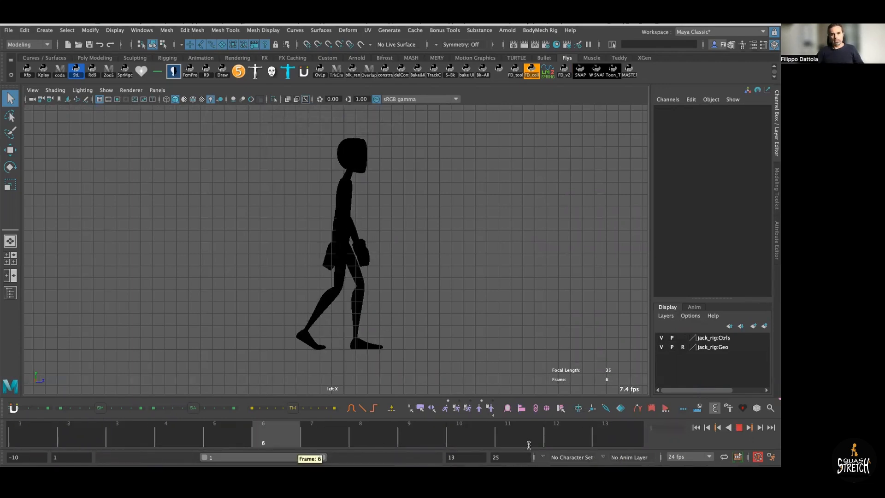
Show the character shaded again and check frames 13 and 1 of the half-cycle
click(68, 438)
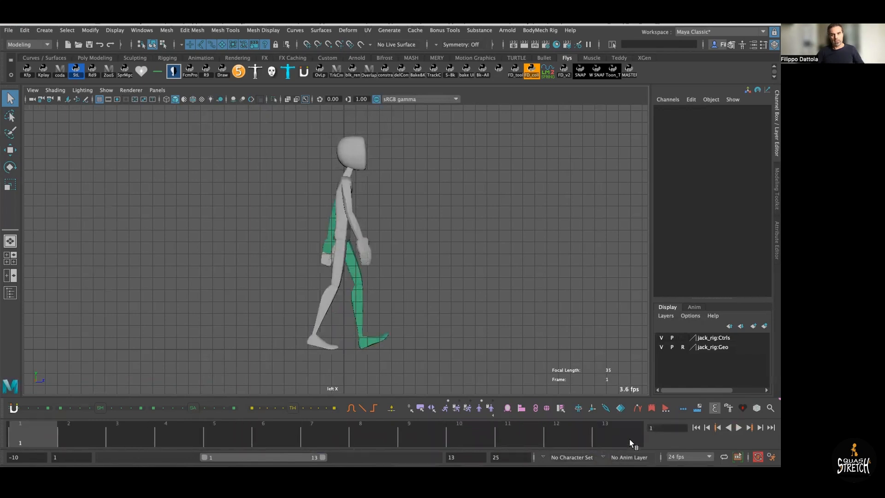
click(605, 434)
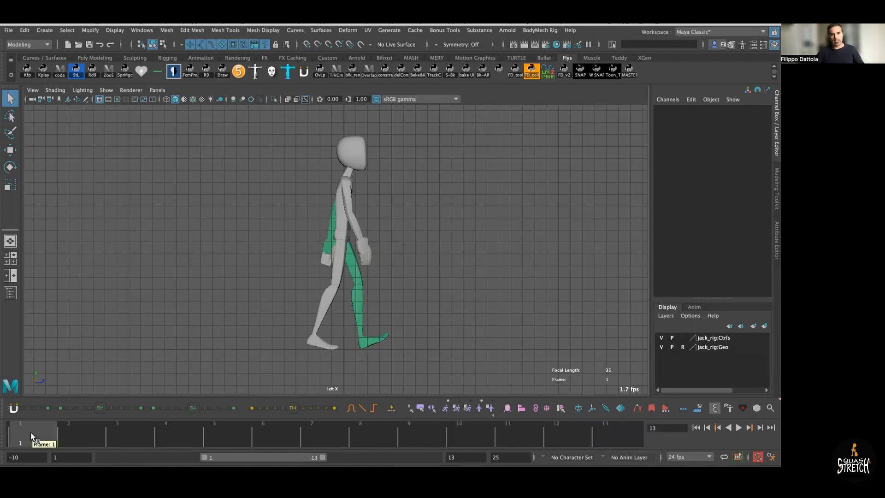
click(604, 434)
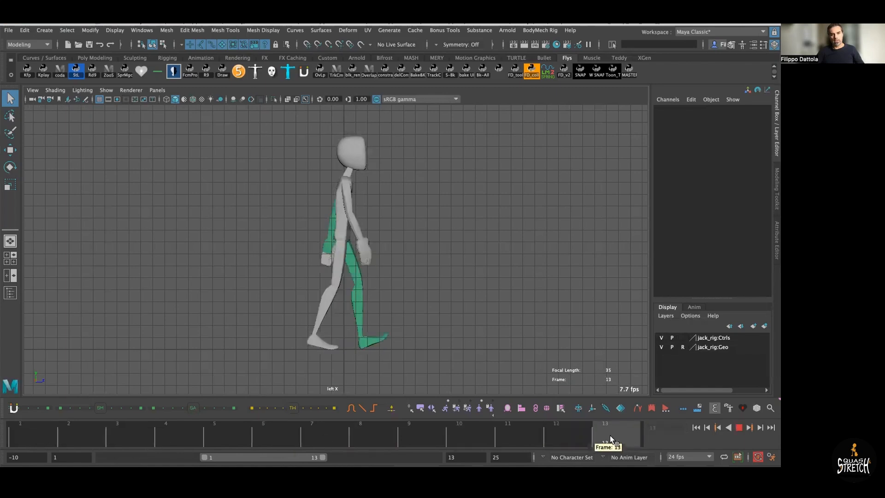
mouse_move(528, 355)
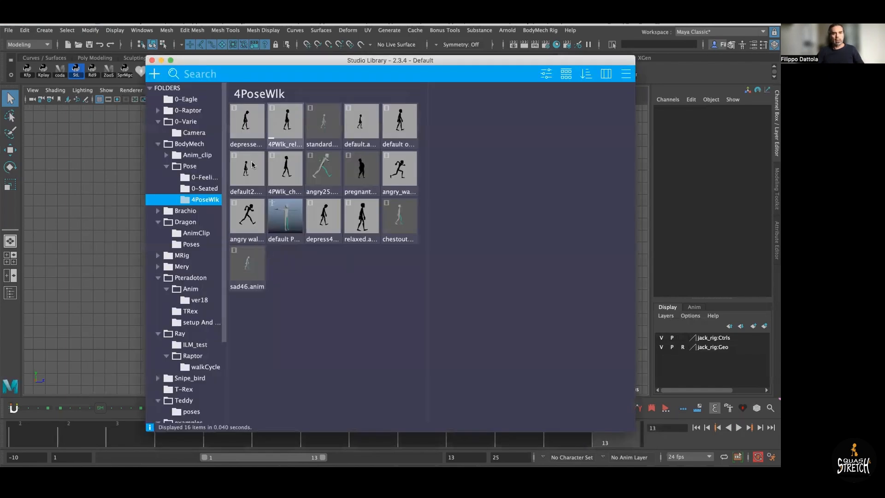
click(323, 168)
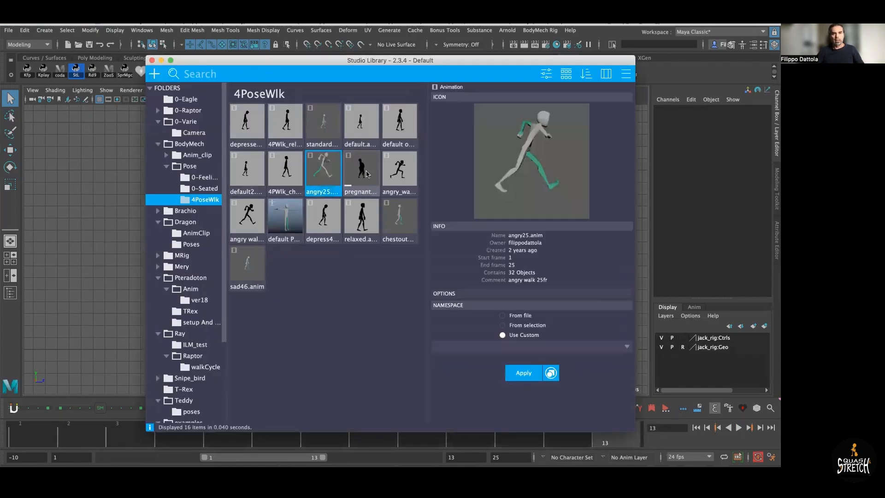
click(398, 169)
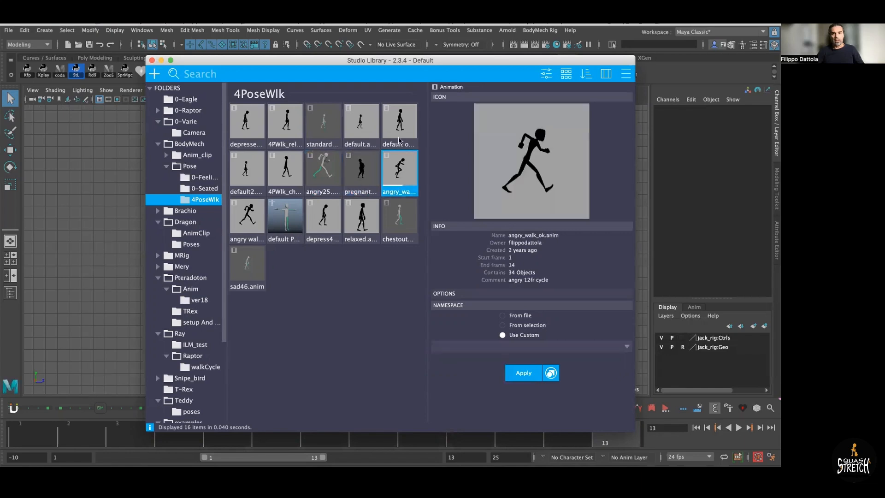
click(361, 121)
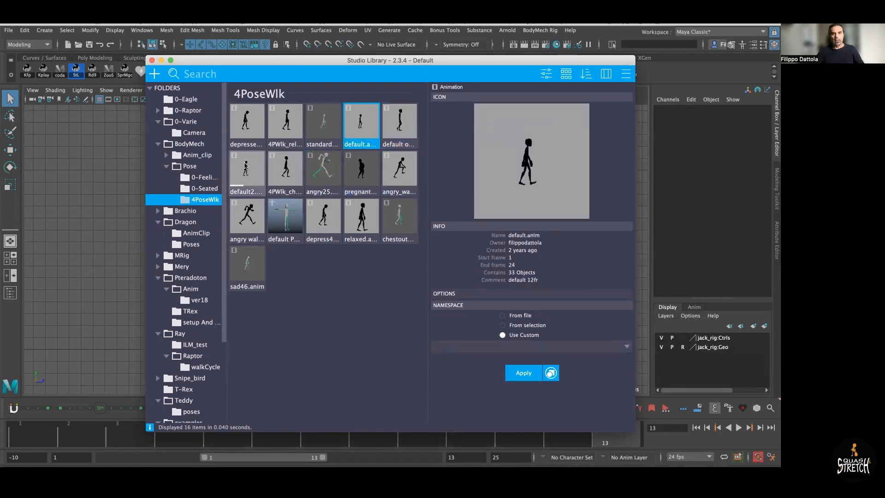
click(247, 170)
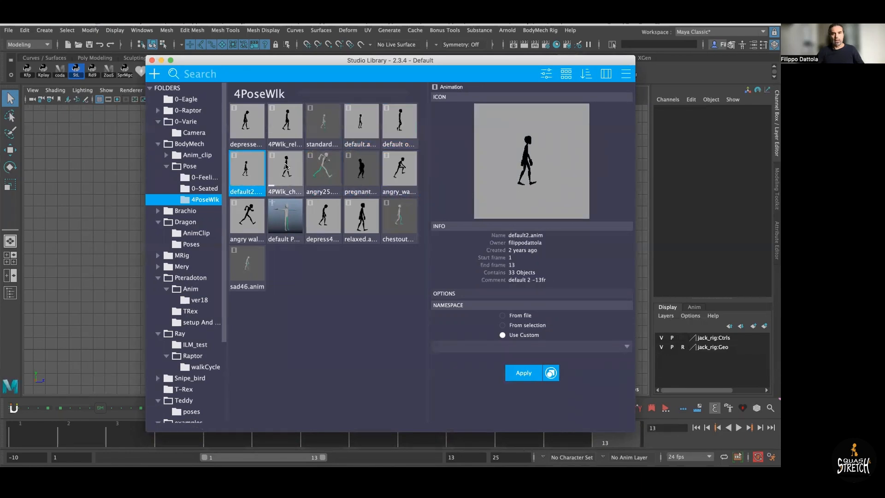
click(323, 170)
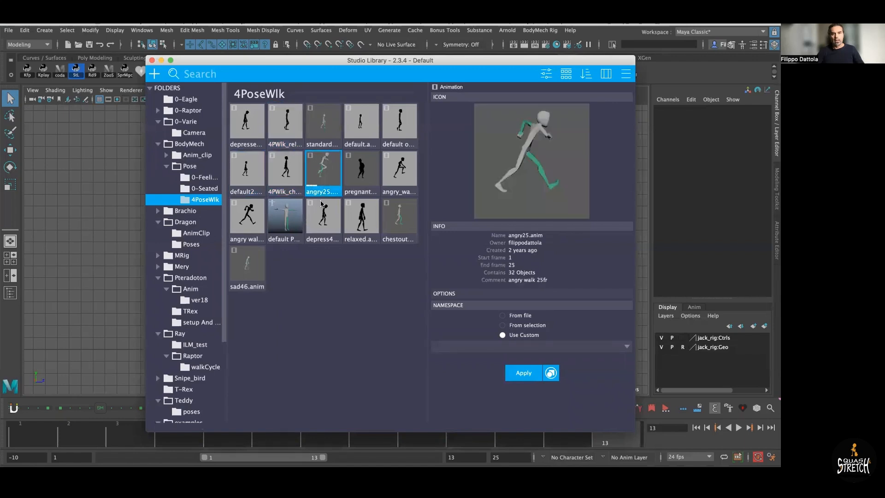
click(323, 216)
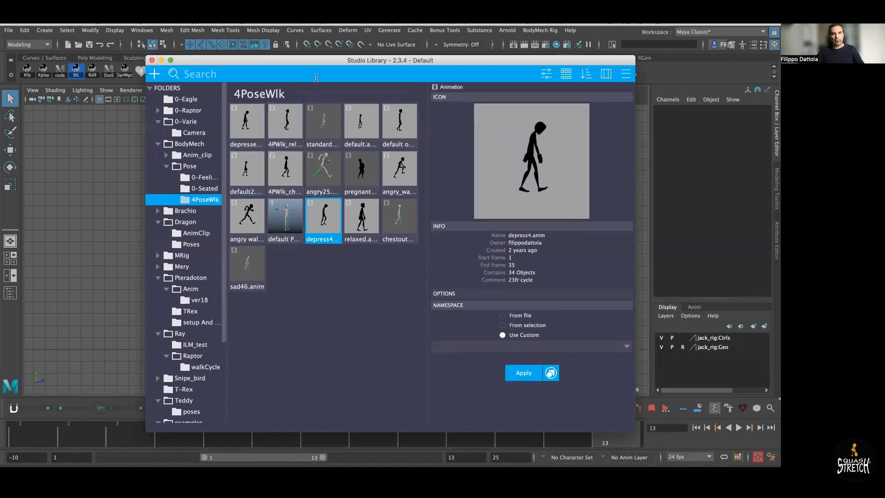
click(522, 372)
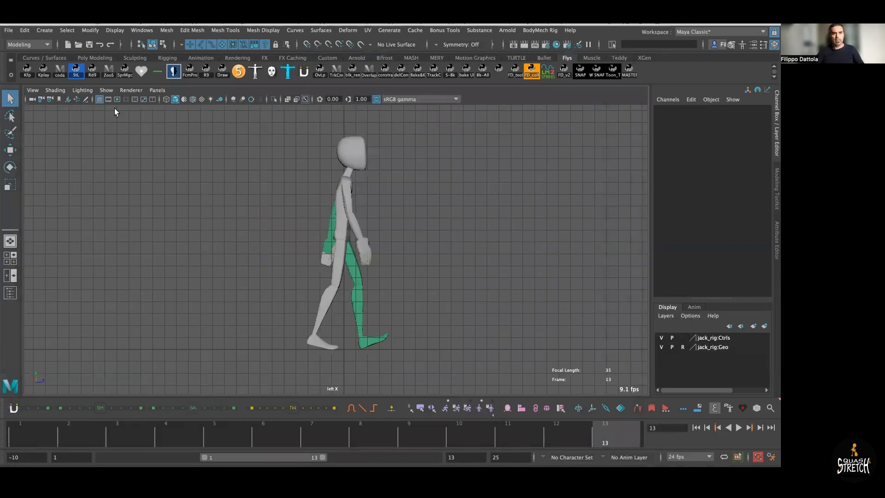
Load START-00-ANGRY_main_poses_13.mb from Recent Files, discarding the current scene's changes
click(79, 45)
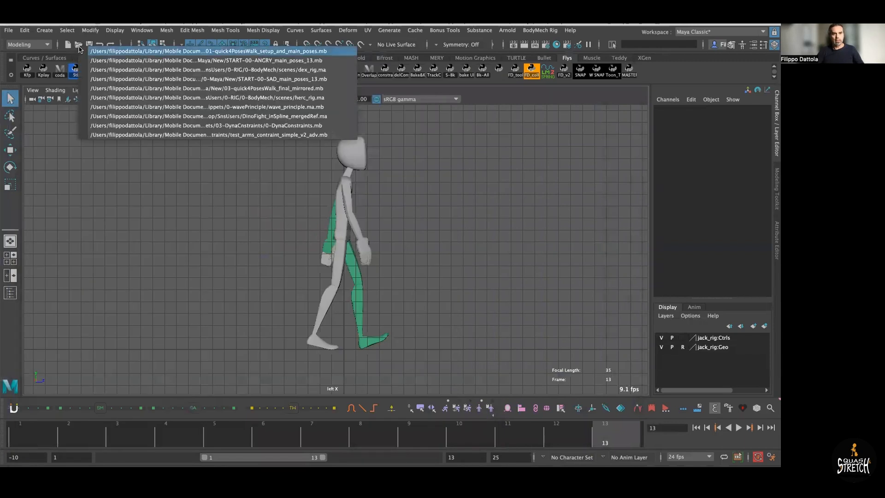
mouse_move(89, 69)
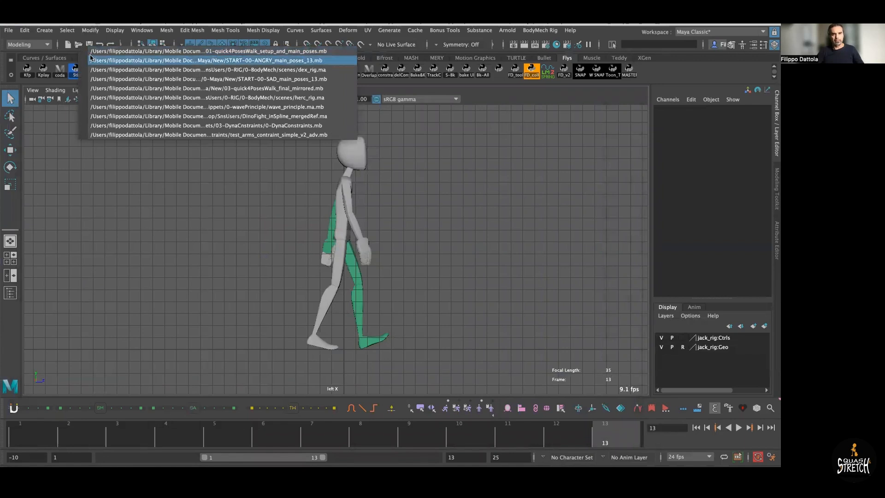
click(221, 54)
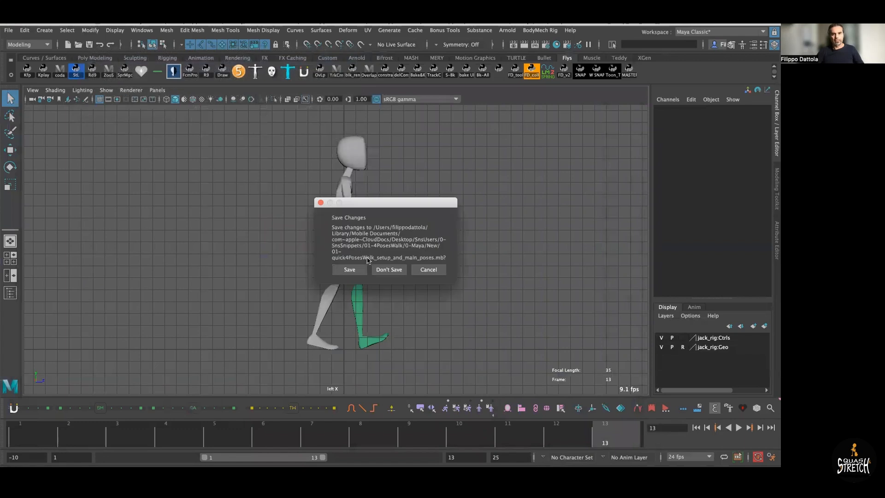
click(388, 269)
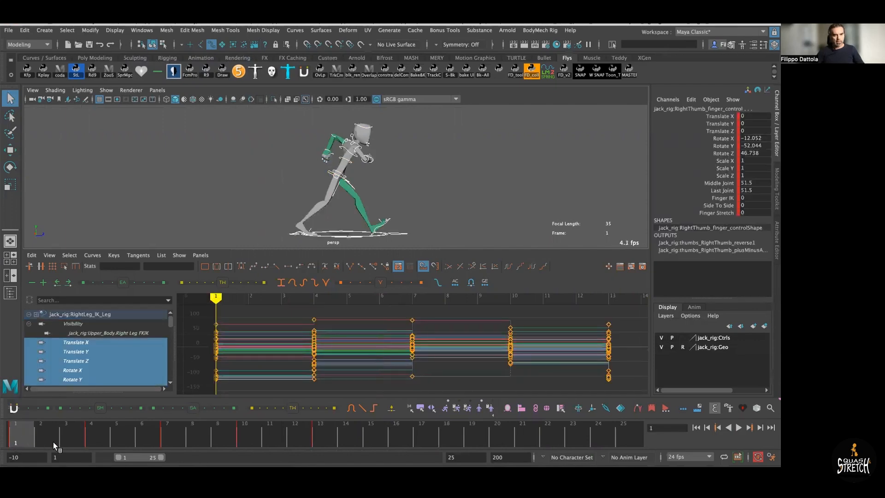
click(737, 428)
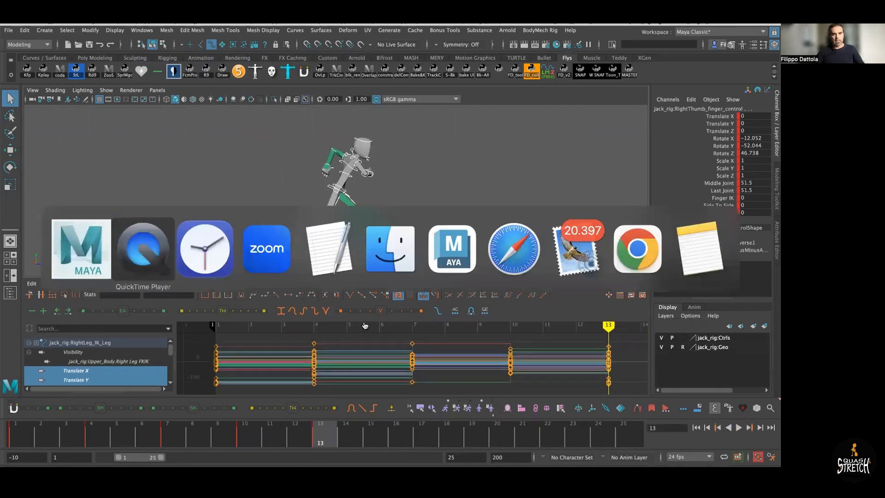
click(143, 249)
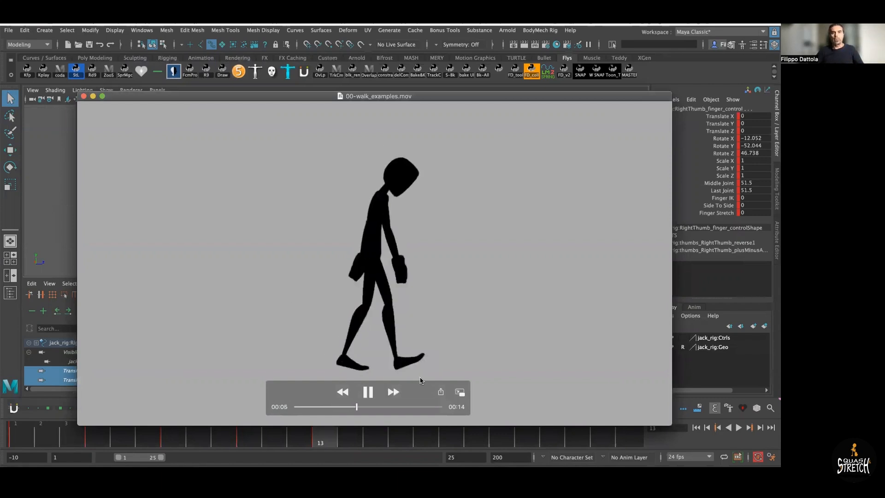
click(85, 96)
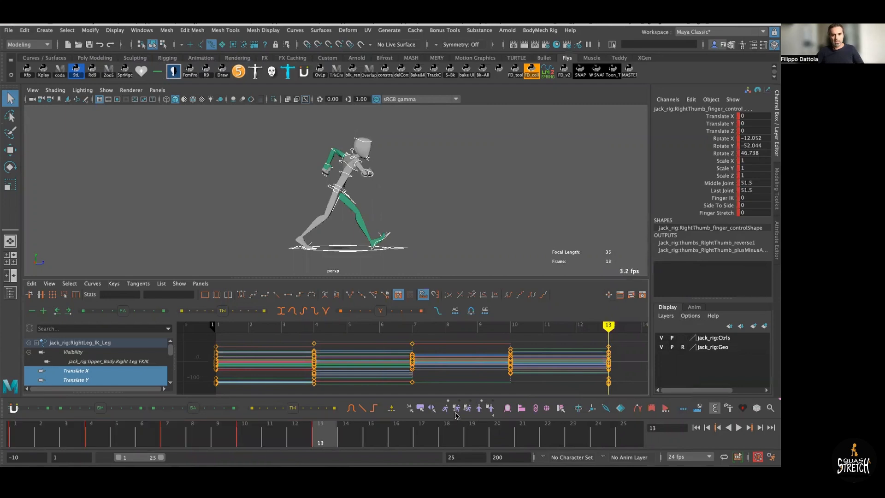
Mirror-paste the 13-frame half-cycle after frame 13 to reach frame 25, then scrub through the walk
drag(320, 434, 627, 435)
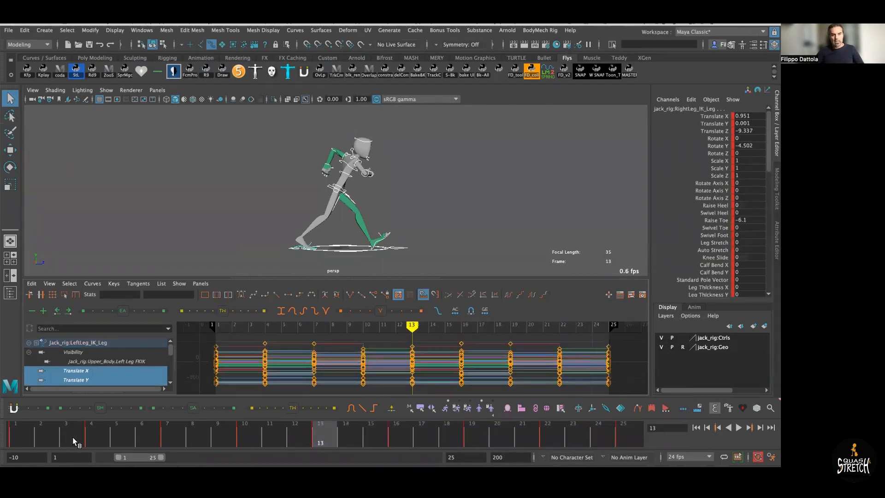
click(738, 427)
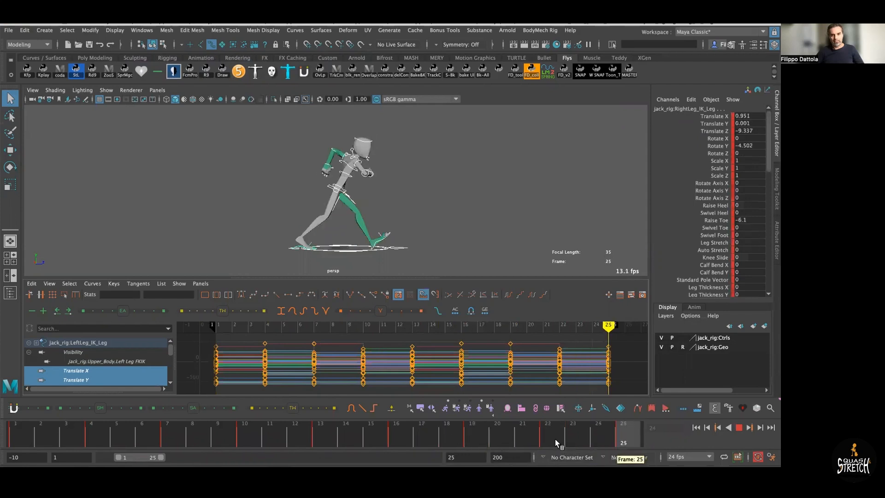
drag(608, 325, 379, 324)
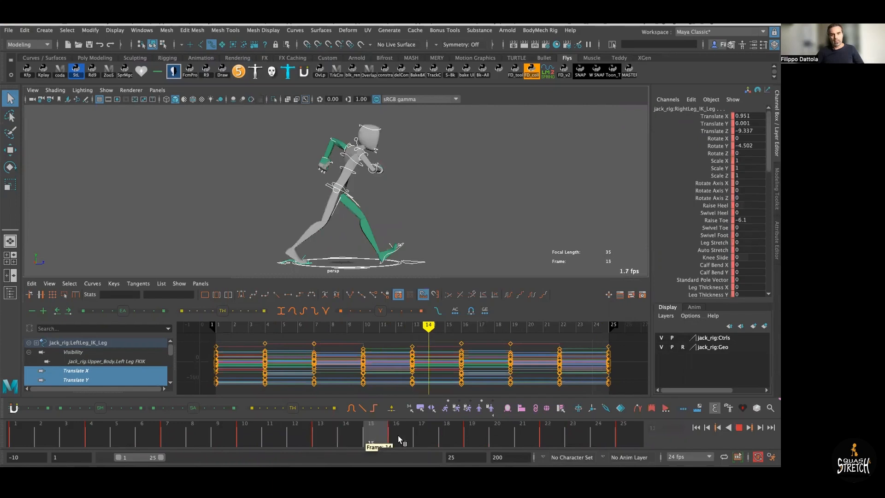
click(46, 437)
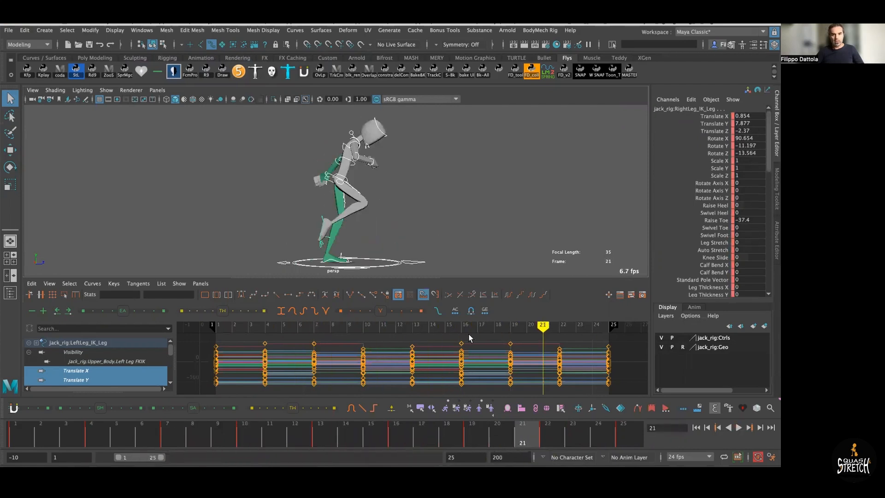
mouse_move(322, 440)
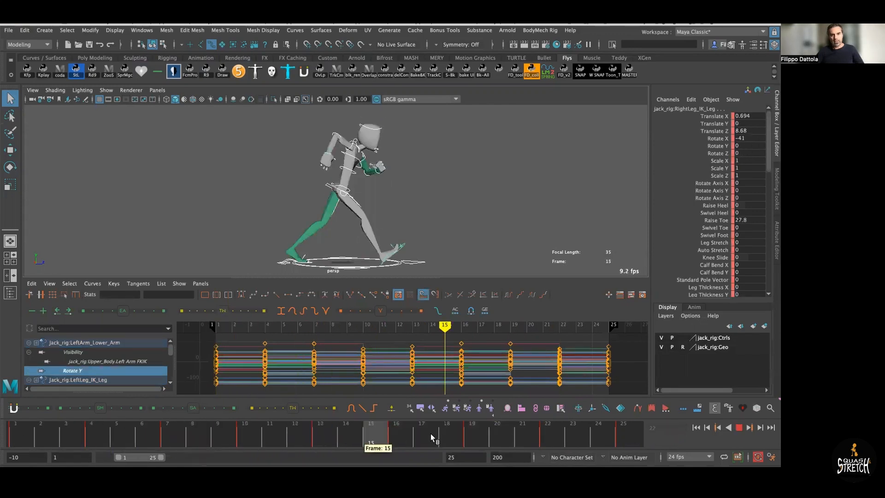
click(608, 324)
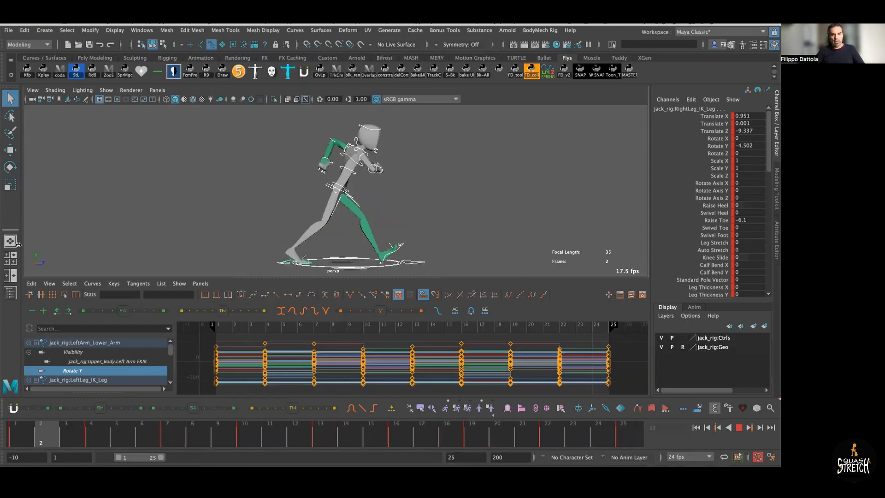
click(116, 435)
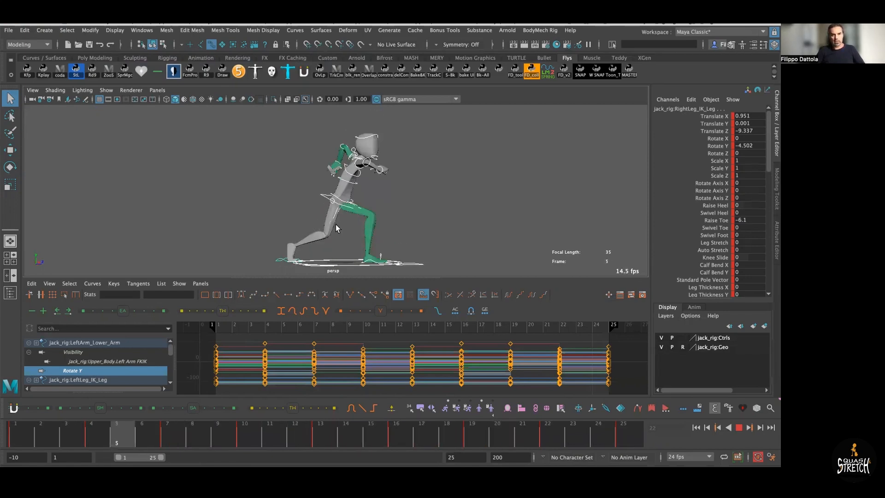